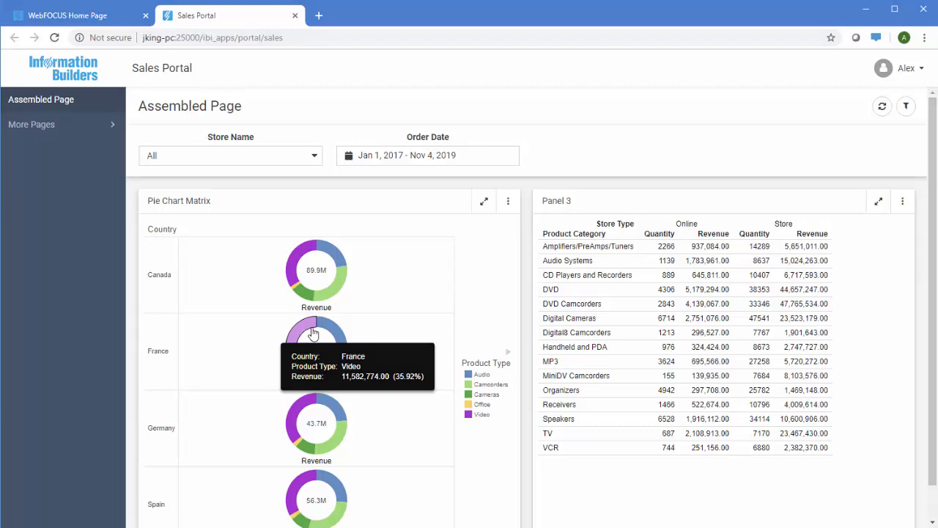
# Return to the WebFOCUS home page from the Sales Portal tab
pyautogui.click(294, 15)
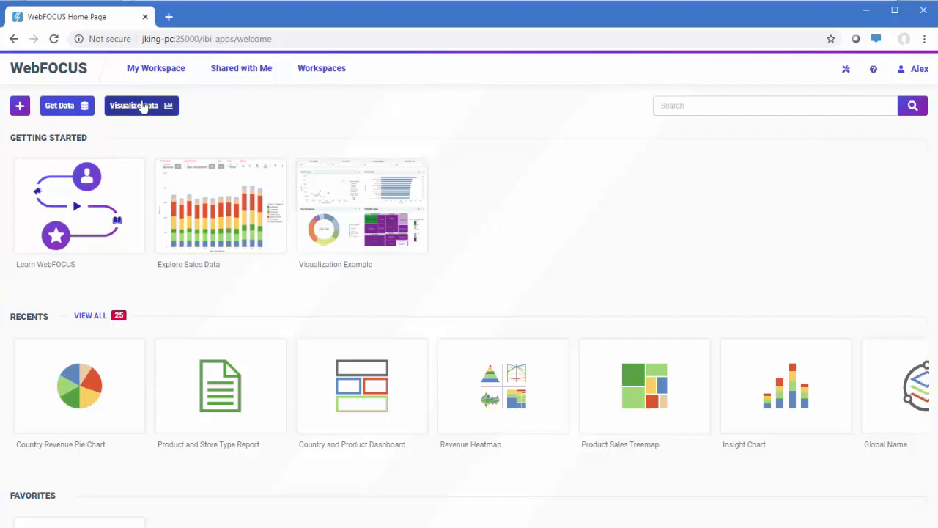
# Start a new visualization on the retail_orders_orders data source from getting_started
pyautogui.click(135, 106)
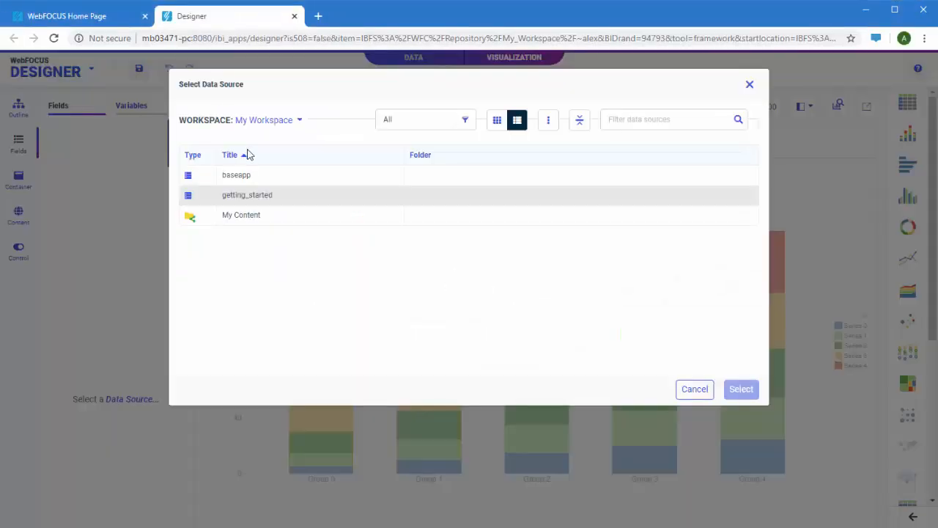
pyautogui.doubleClick(247, 193)
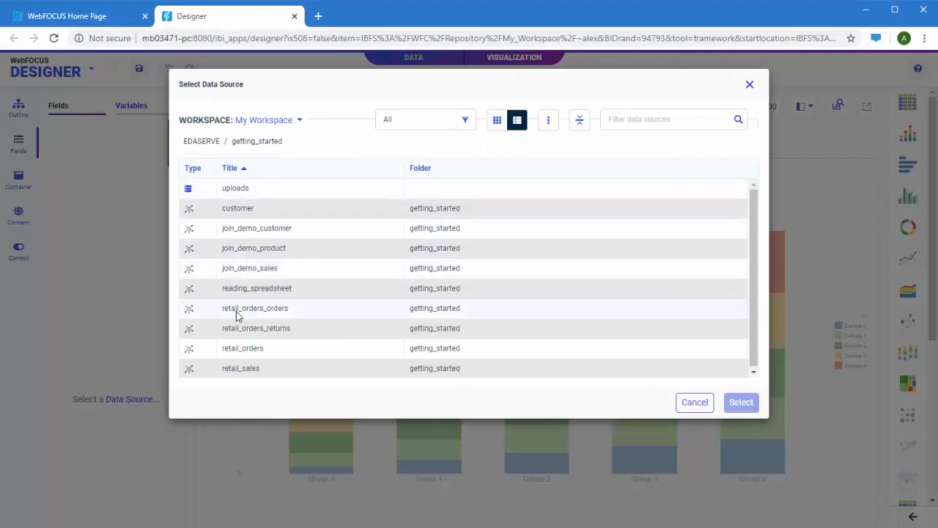
pyautogui.click(742, 402)
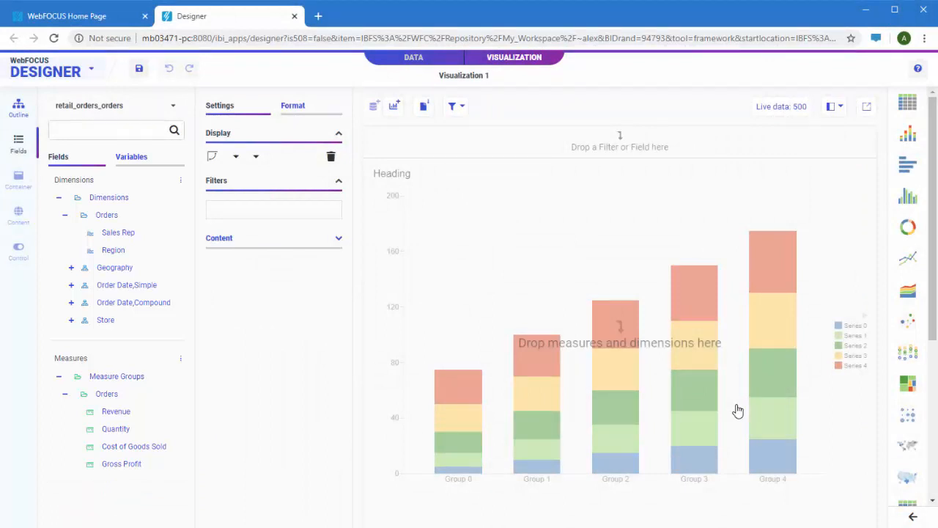
# Join retail_orders_returns to retail_orders_orders with an inner join on Order ID
pyautogui.click(414, 58)
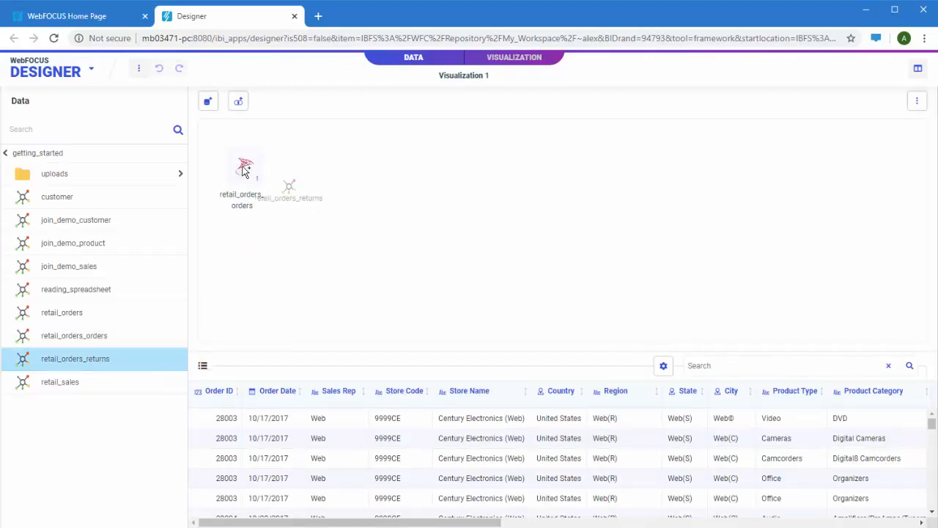
pyautogui.moveTo(288, 189); pyautogui.dragTo(243, 240)
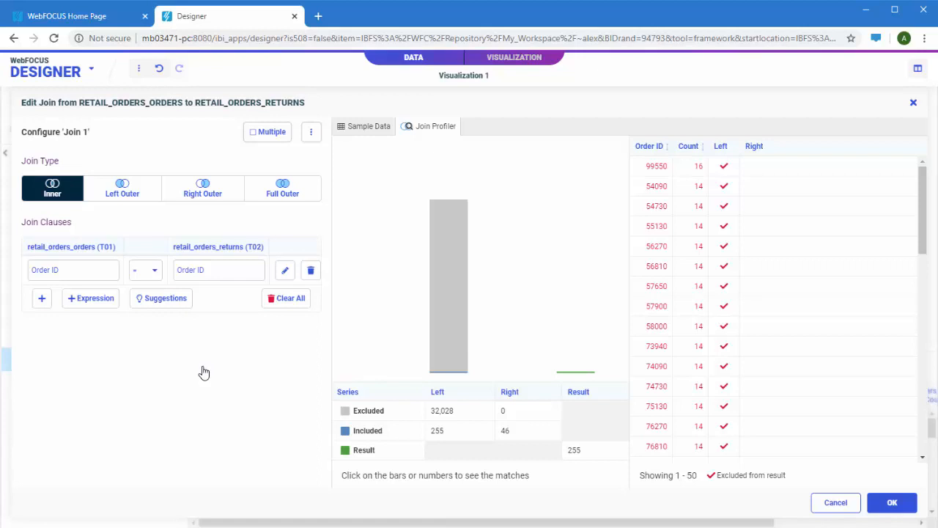
pyautogui.moveTo(557, 370)
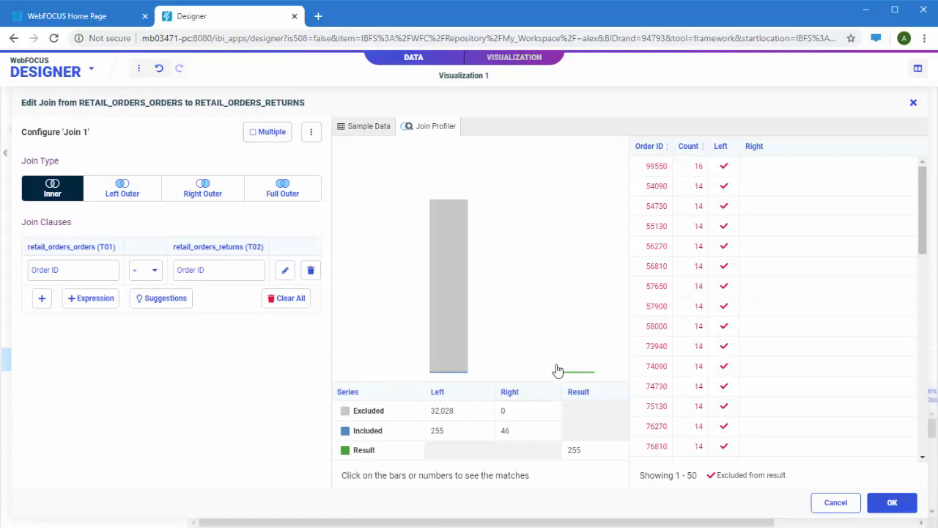
pyautogui.click(892, 502)
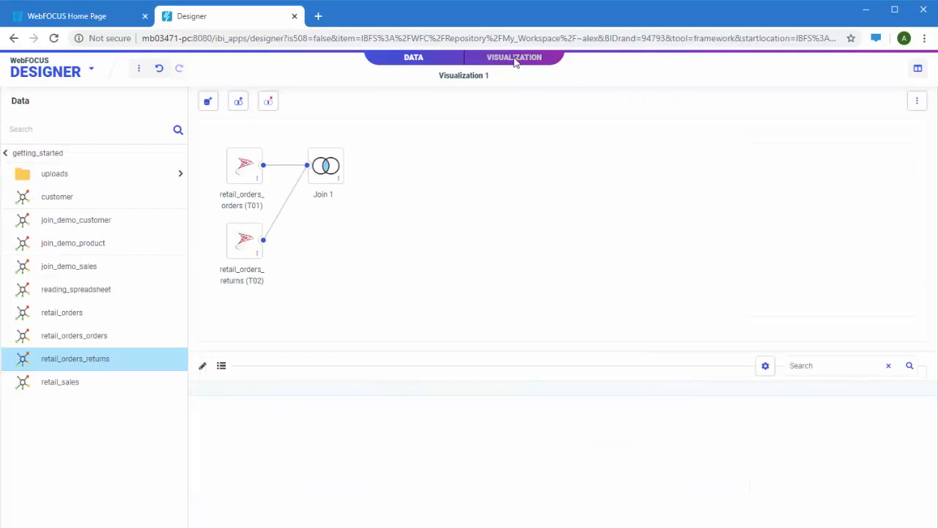
# Back in the visualization view, choose the ring pie (donut) chart type
pyautogui.click(513, 57)
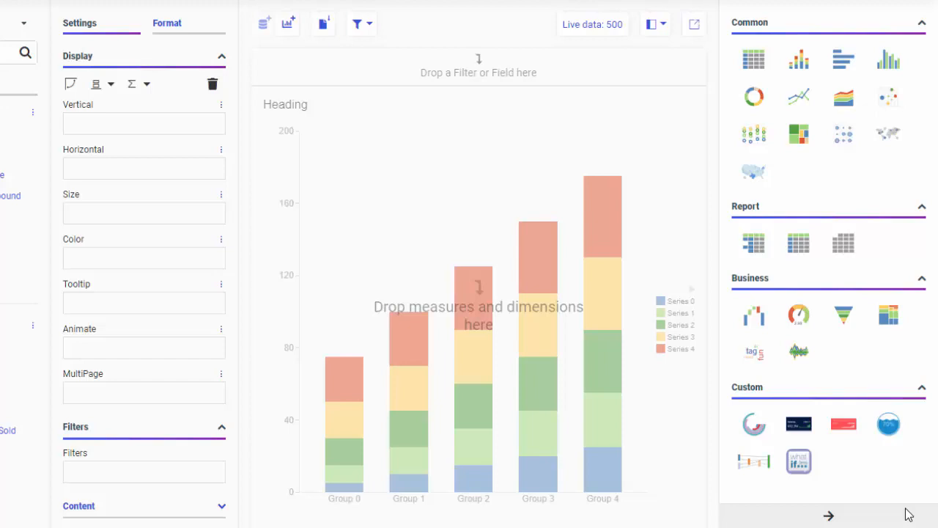
pyautogui.click(783, 168)
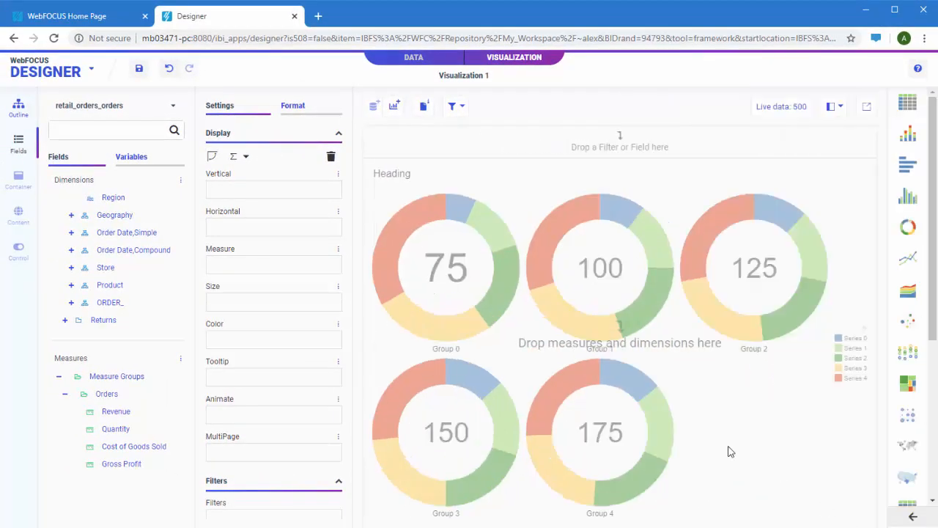
# Colour the Revenue donuts by Product Type and split them into one donut per Country
pyautogui.click(71, 284)
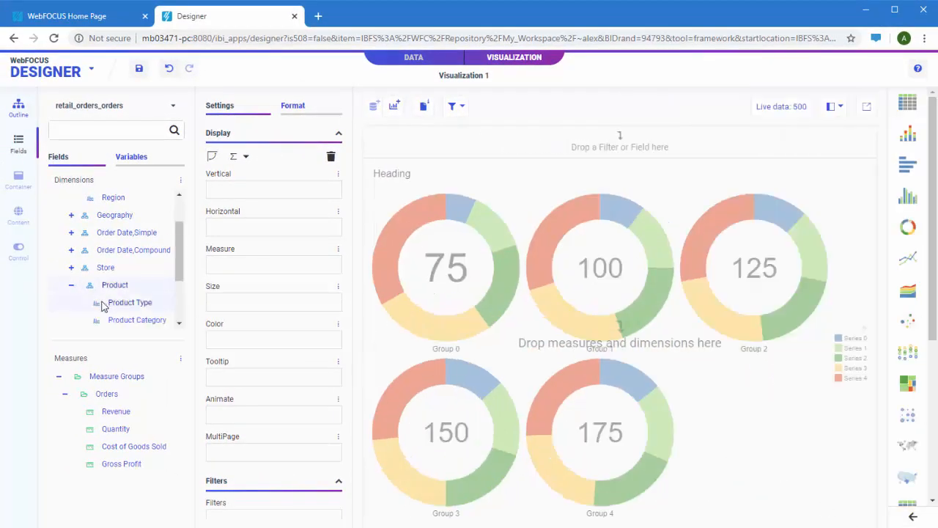
pyautogui.moveTo(129, 302); pyautogui.dragTo(273, 340)
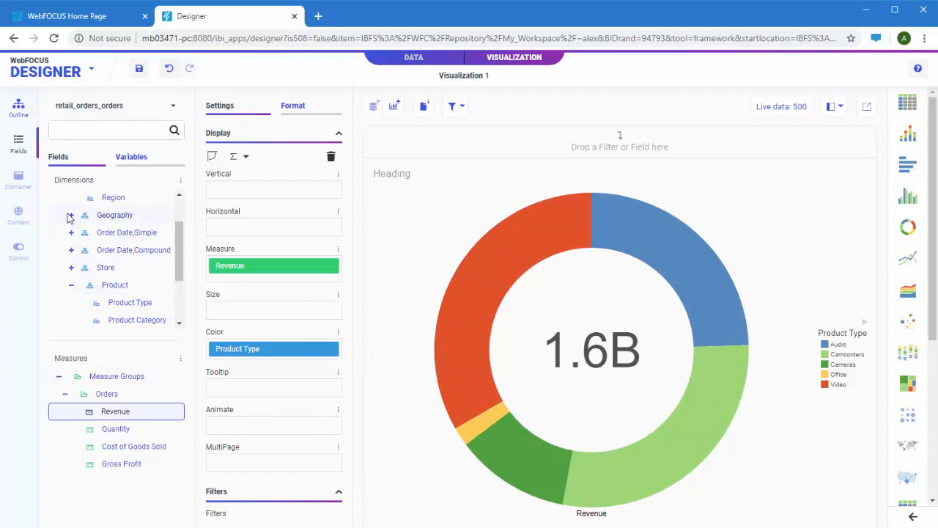
pyautogui.click(70, 214)
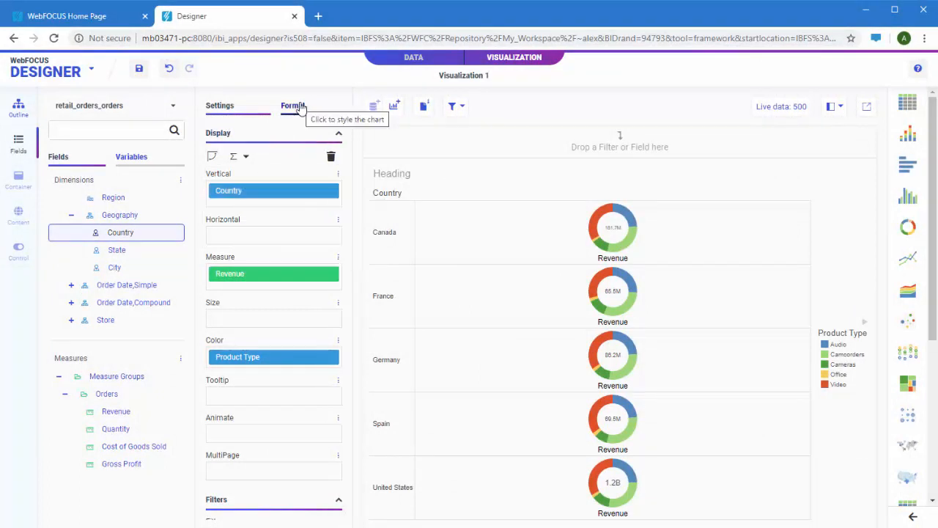
# Give the Series 1 - Camcorders slices a new purple fill colour
pyautogui.click(293, 106)
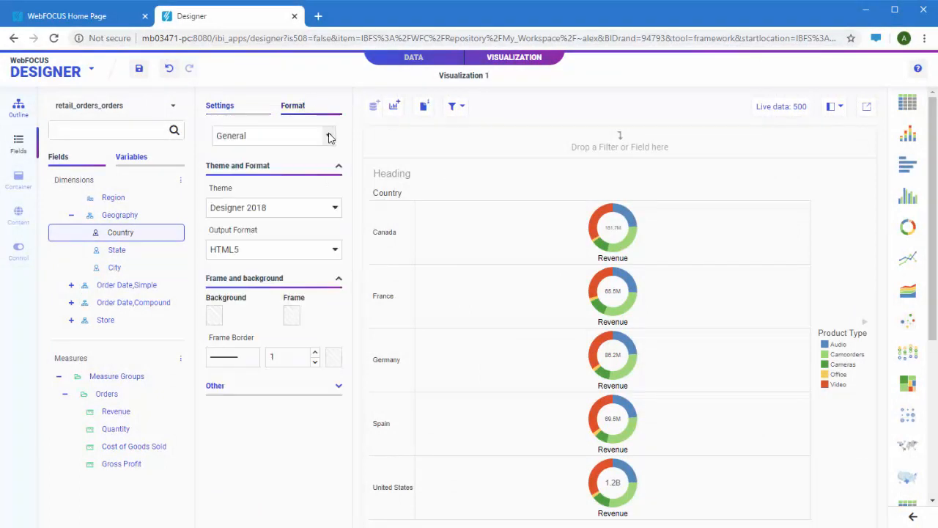
pyautogui.click(328, 135)
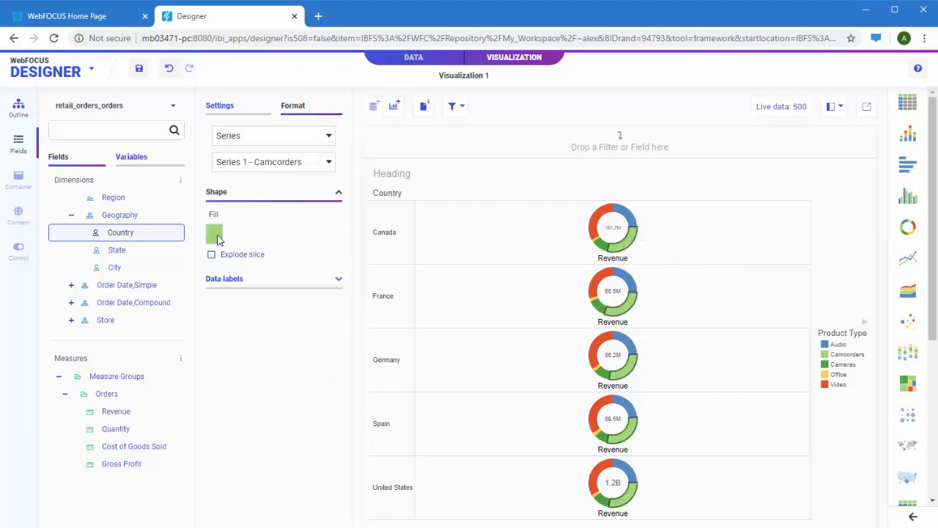
pyautogui.click(214, 233)
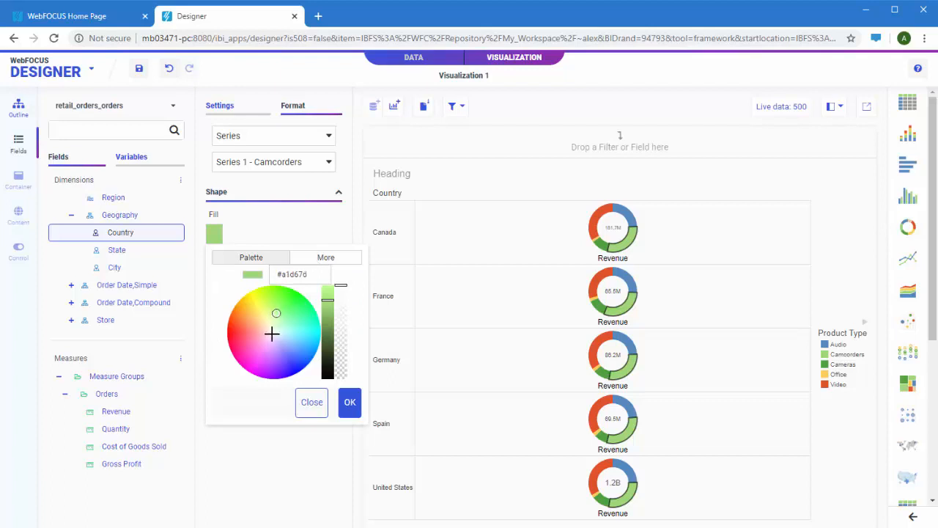
pyautogui.click(349, 402)
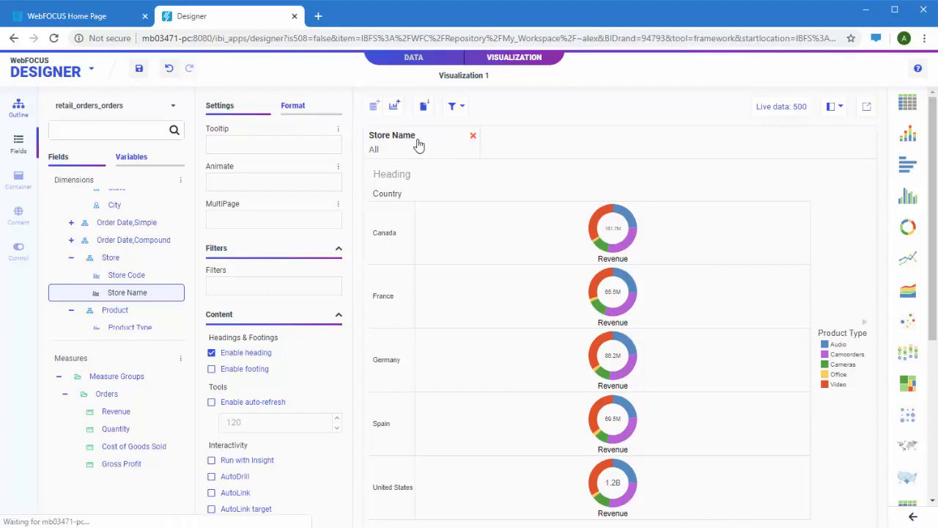
# Add an Order Date M-D-Y filter spanning 8/3/2015–8/3/2020, then search store names for 'video'
pyautogui.click(393, 150)
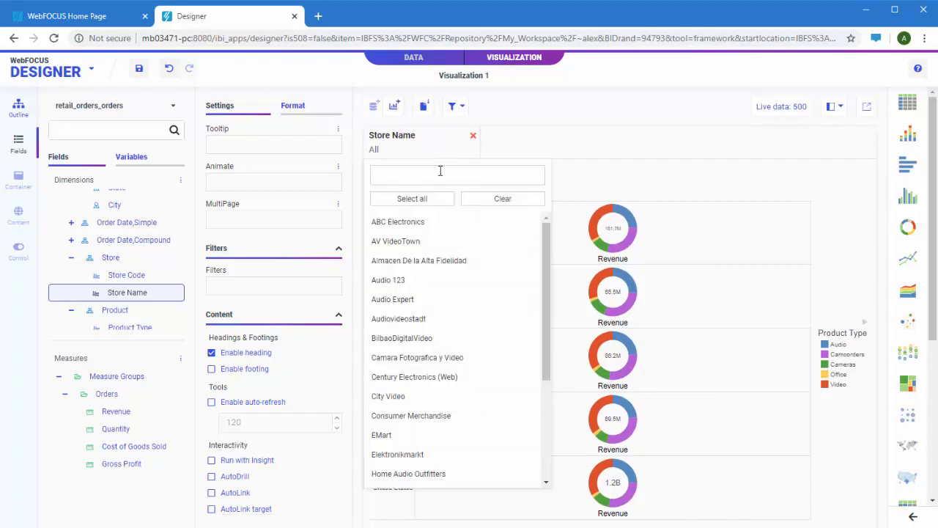
pyautogui.scroll(-3)
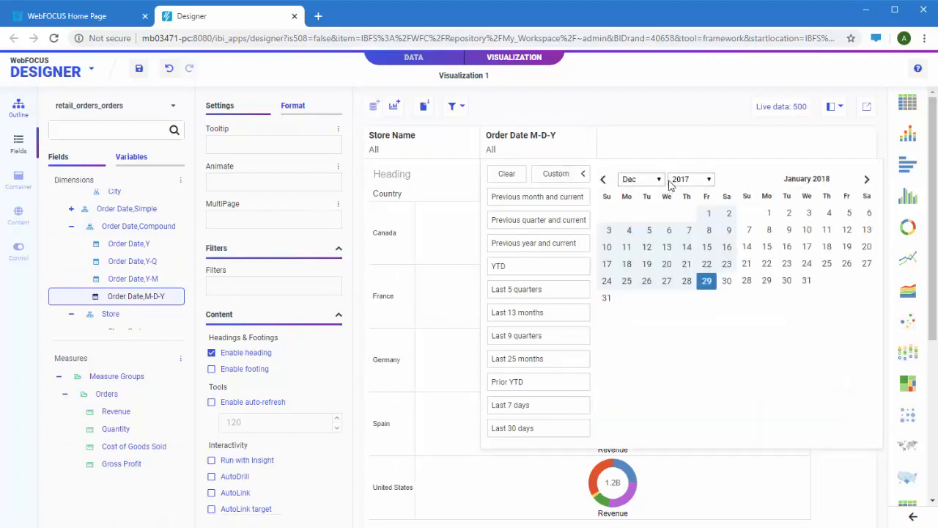
pyautogui.click(639, 179)
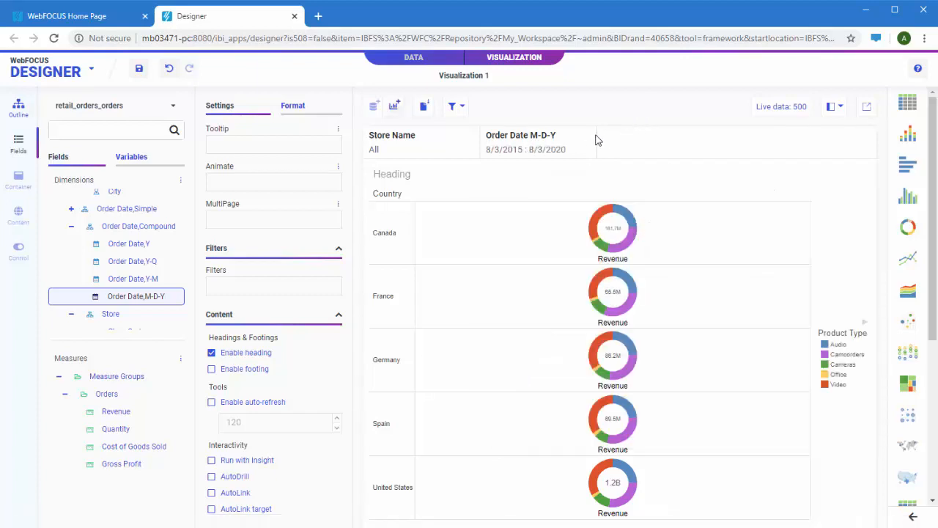
pyautogui.click(393, 150)
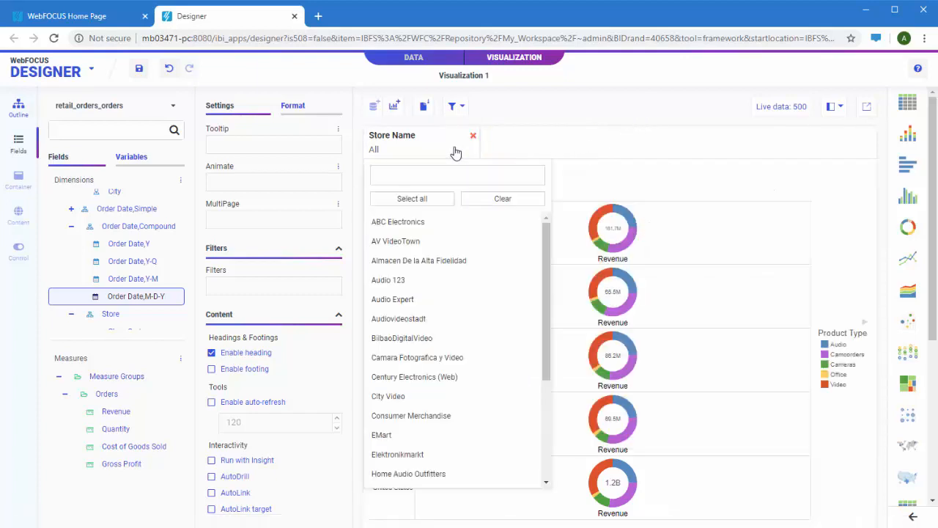
pyautogui.write('video')
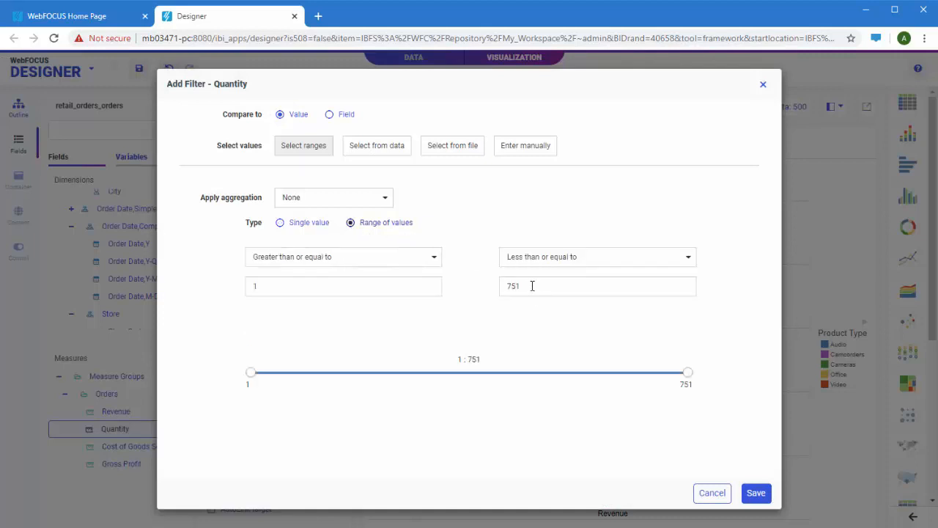
# Save a Quantity filter limited to the range 1 through 500
pyautogui.write('500')
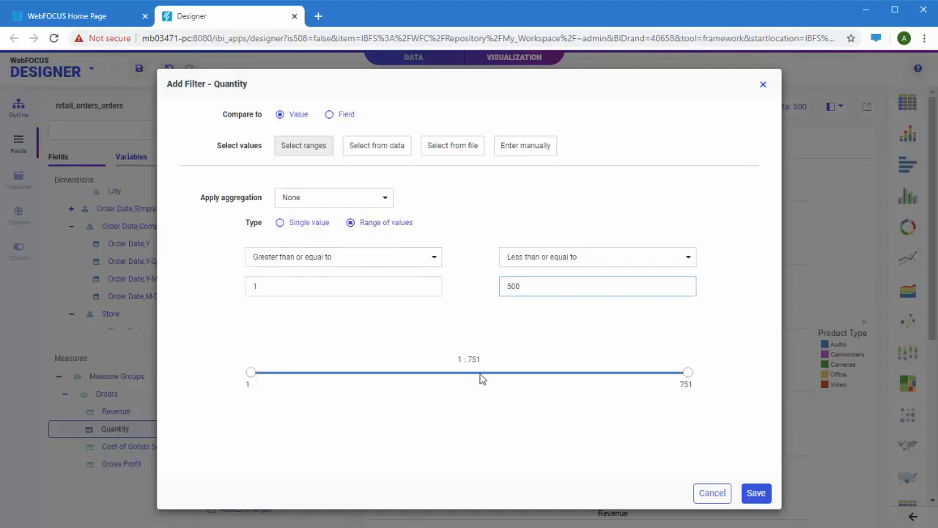
pyautogui.moveTo(688, 372); pyautogui.dragTo(541, 372)
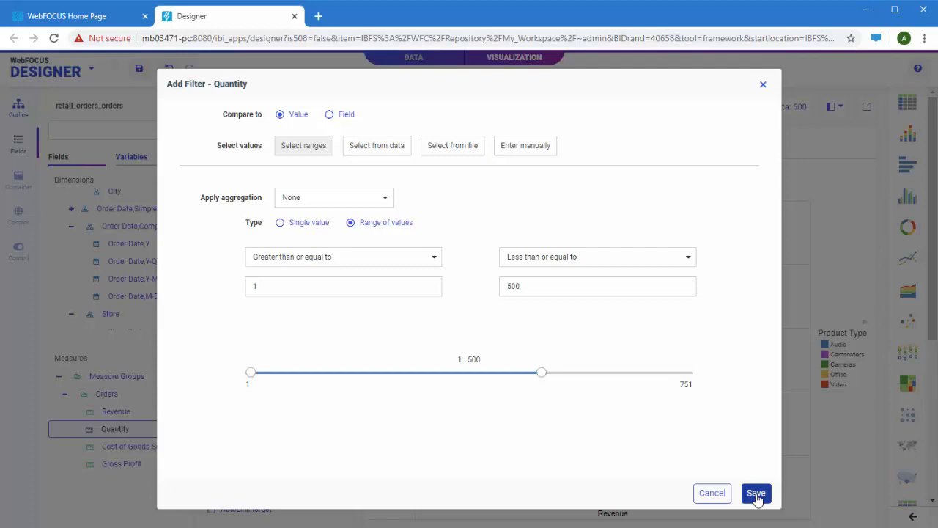
pyautogui.click(756, 493)
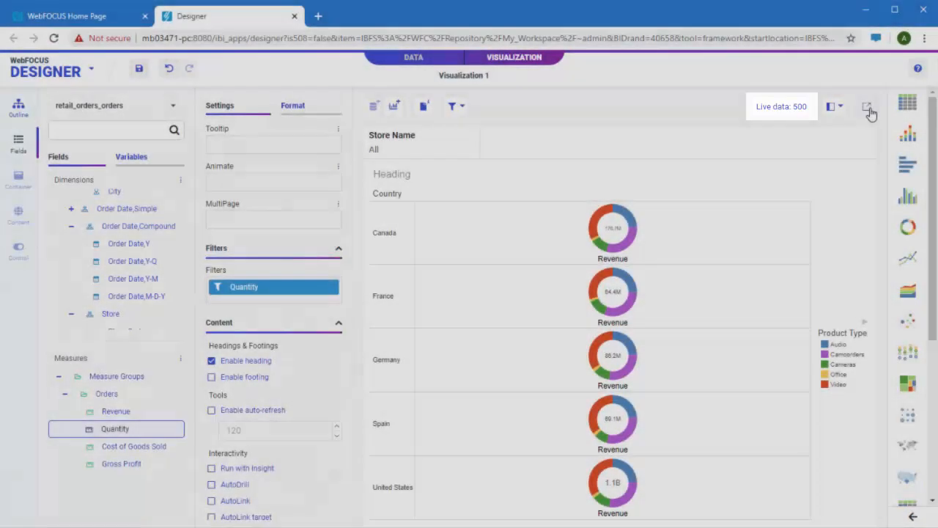
# Run the donut chart matrix to preview it in its own browser tab
pyautogui.click(871, 107)
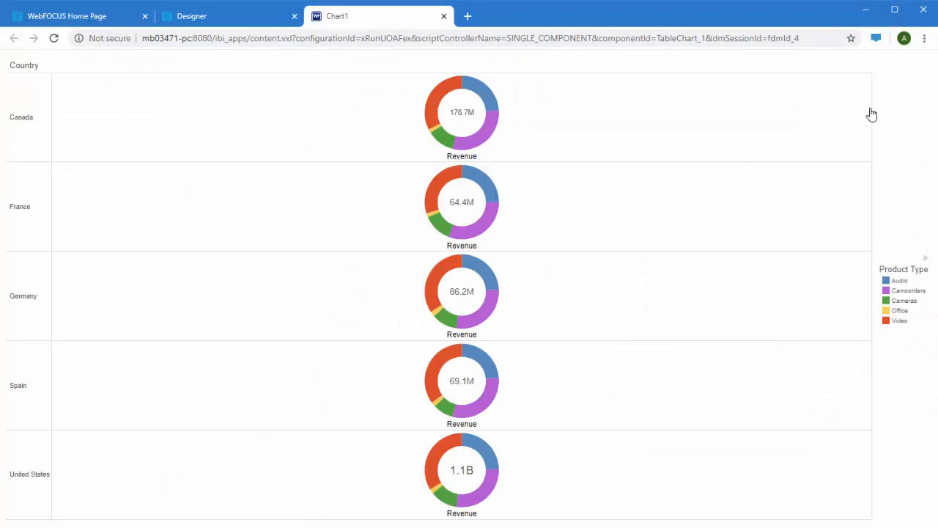
pyautogui.moveTo(487, 138)
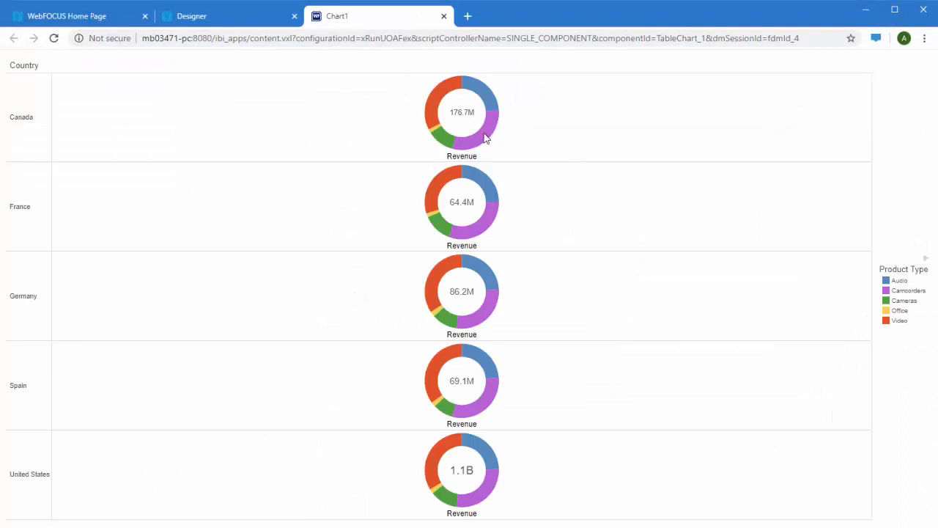
pyautogui.moveTo(484, 100)
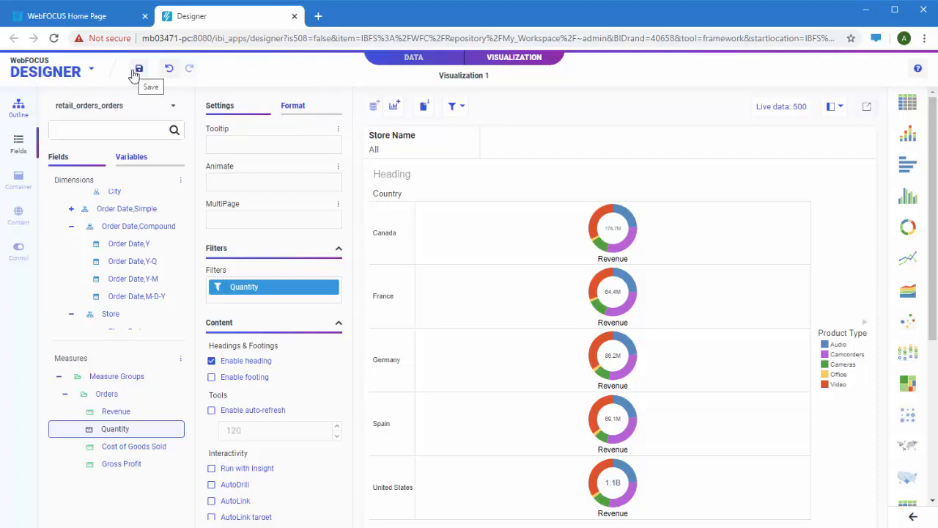
pyautogui.moveTo(175, 100)
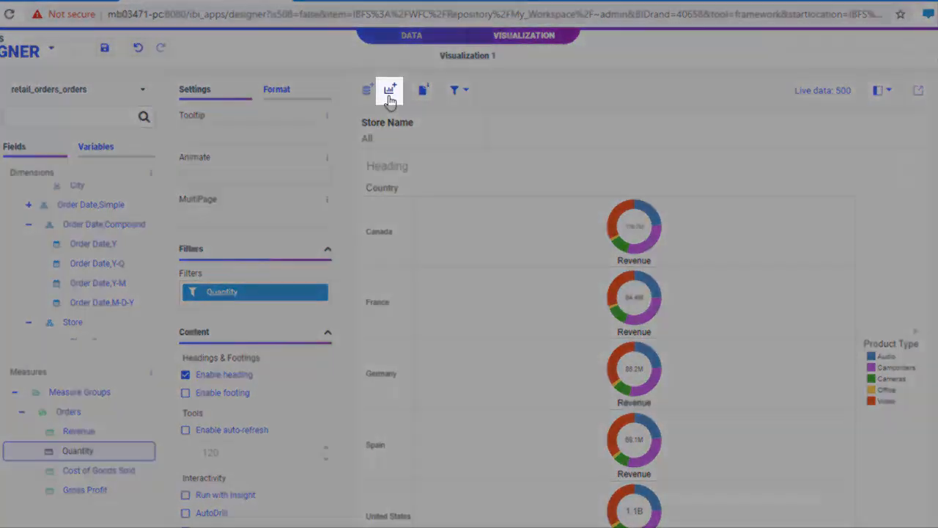
# Convert the chart into a page and add an empty second container beside it
pyautogui.click(390, 89)
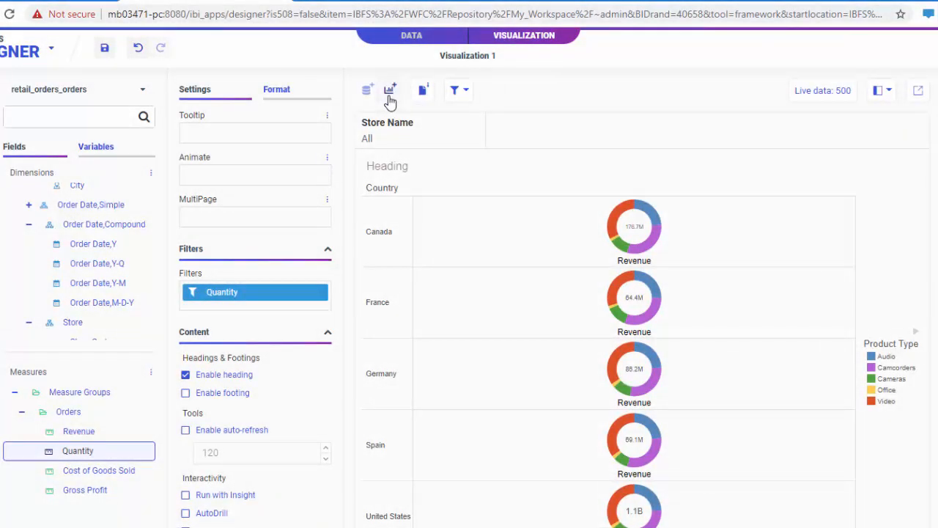
pyautogui.click(390, 90)
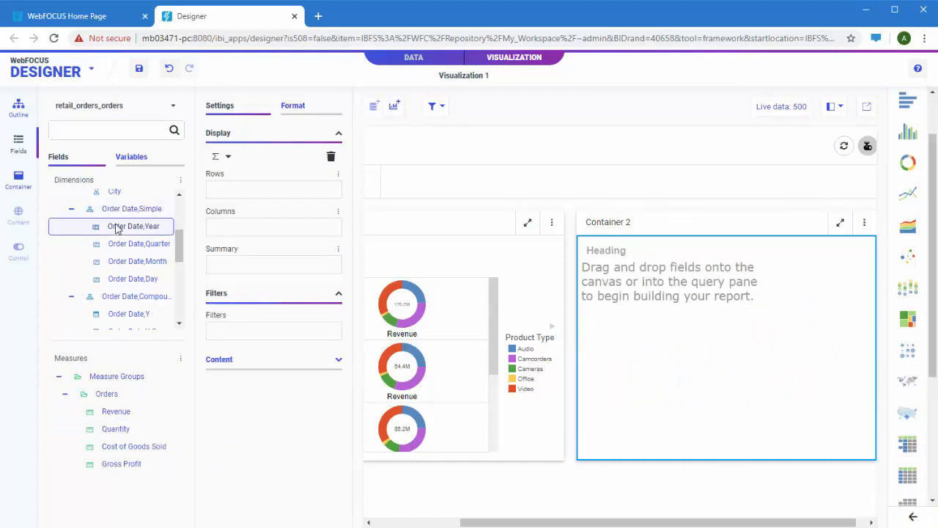
# Build the Quantity and Revenue report by Order Date Year and Country, adding the Quantity bar chart as a new tab
pyautogui.moveTo(133, 226); pyautogui.dragTo(273, 190)
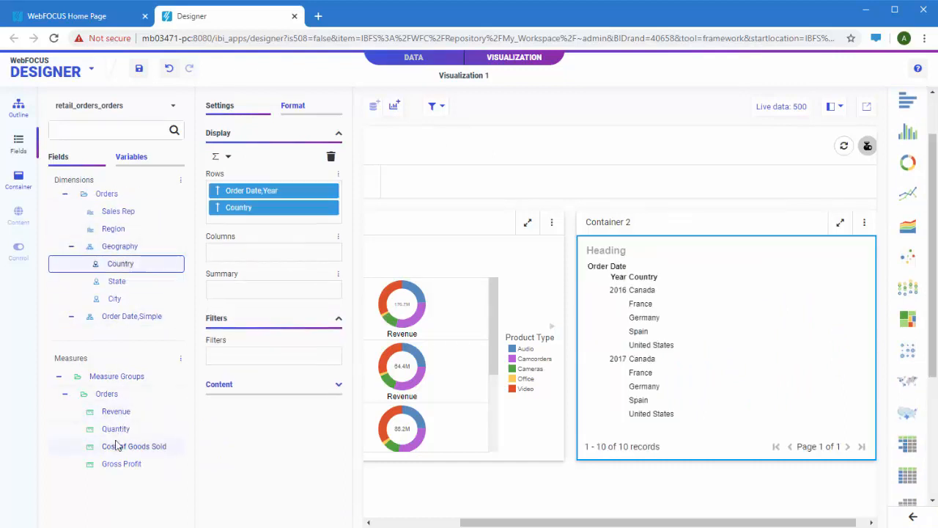
pyautogui.doubleClick(114, 428)
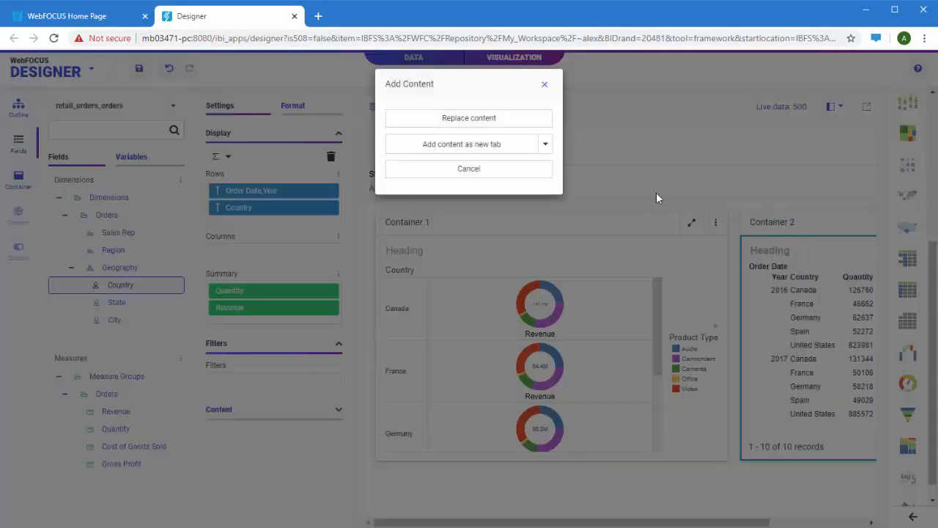
pyautogui.click(545, 144)
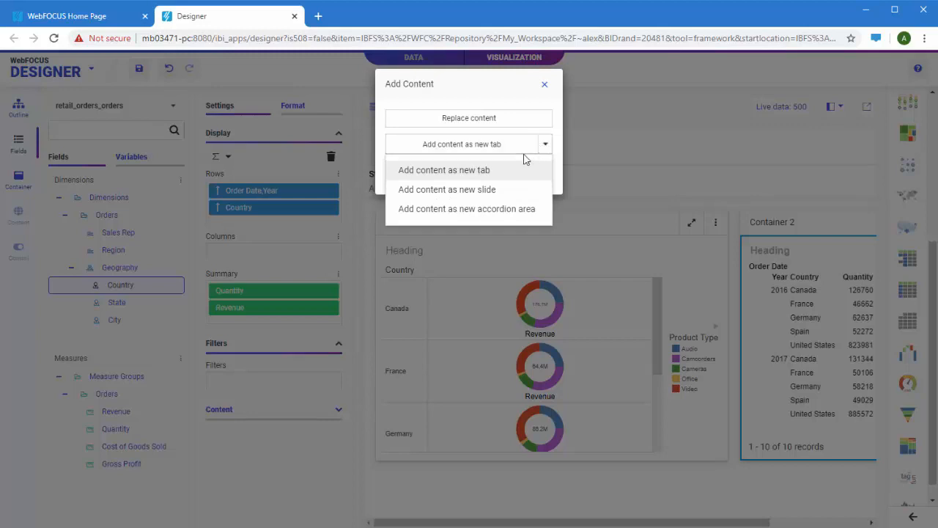
pyautogui.click(443, 170)
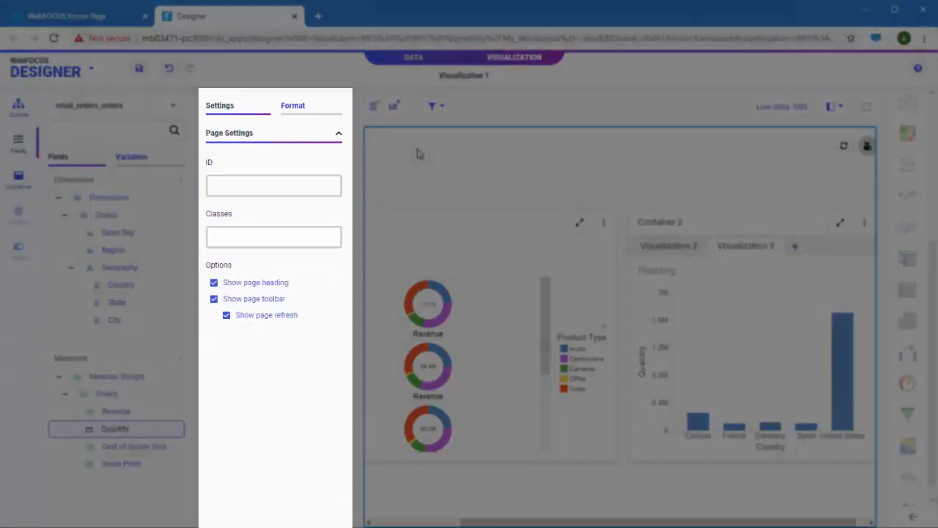
# Select Container 1 to review its Container Format styles with the page heading kept on
pyautogui.click(293, 105)
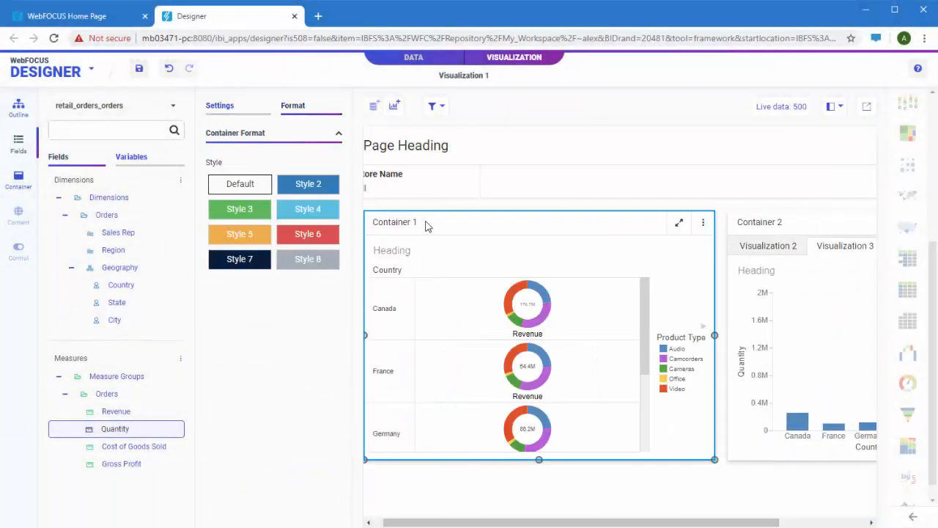
pyautogui.click(220, 106)
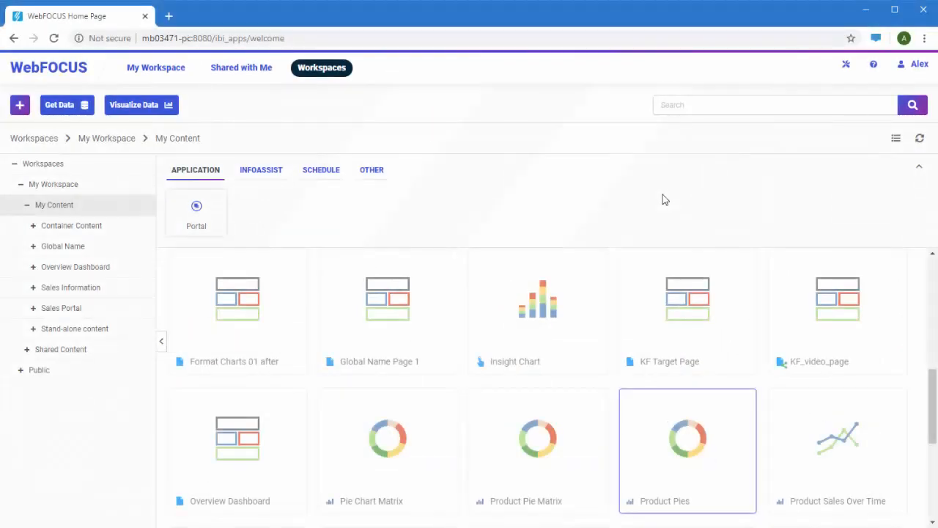
pyautogui.moveTo(525, 237)
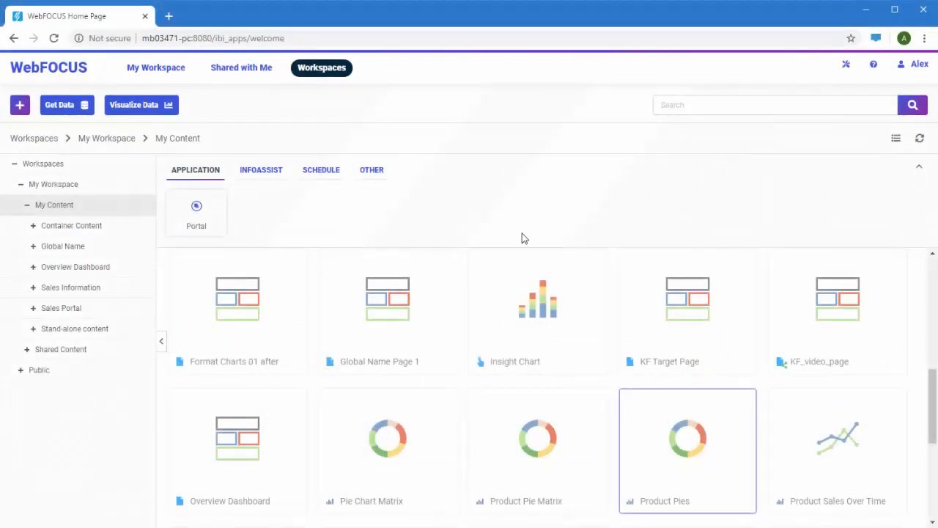
# Create a new page from the Blank template to hold the Product Pie Matrix chart
pyautogui.click(21, 106)
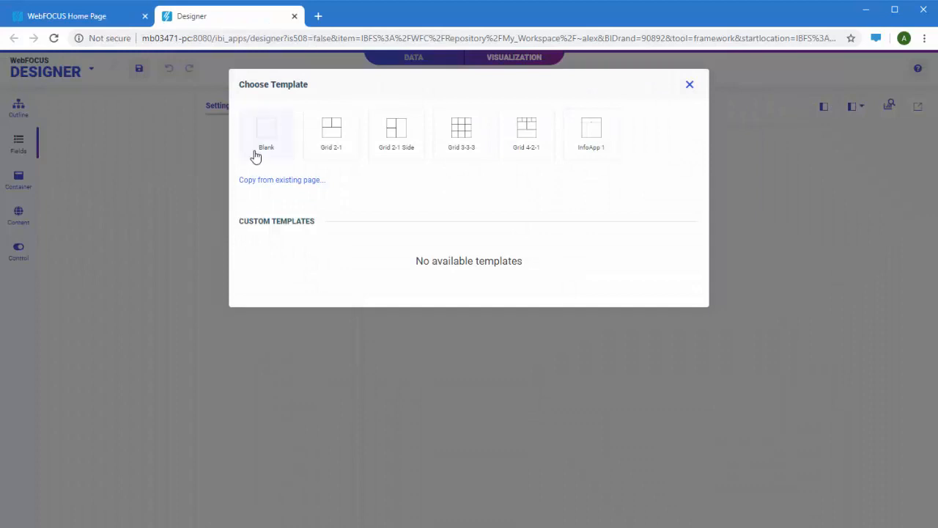
pyautogui.click(267, 132)
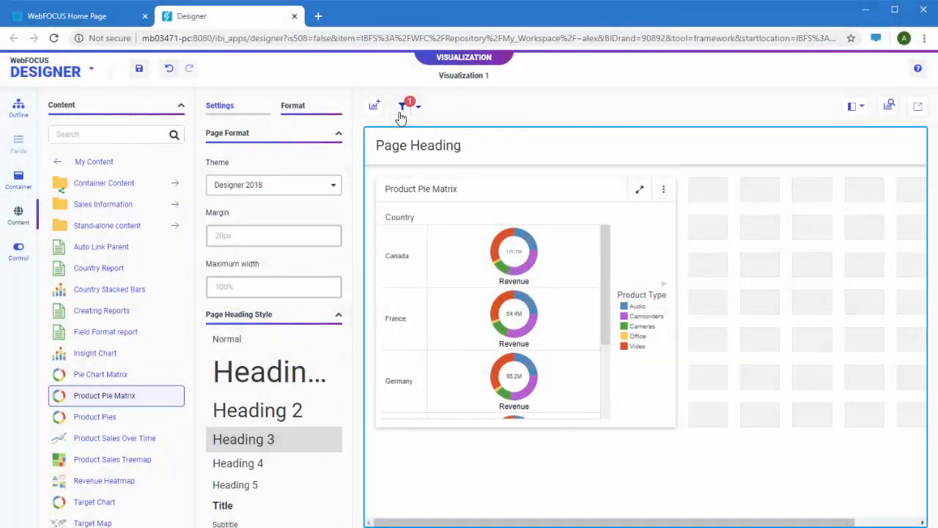
# Generate a Store Name filter control above the Product Pie Matrix, then return home
pyautogui.click(405, 106)
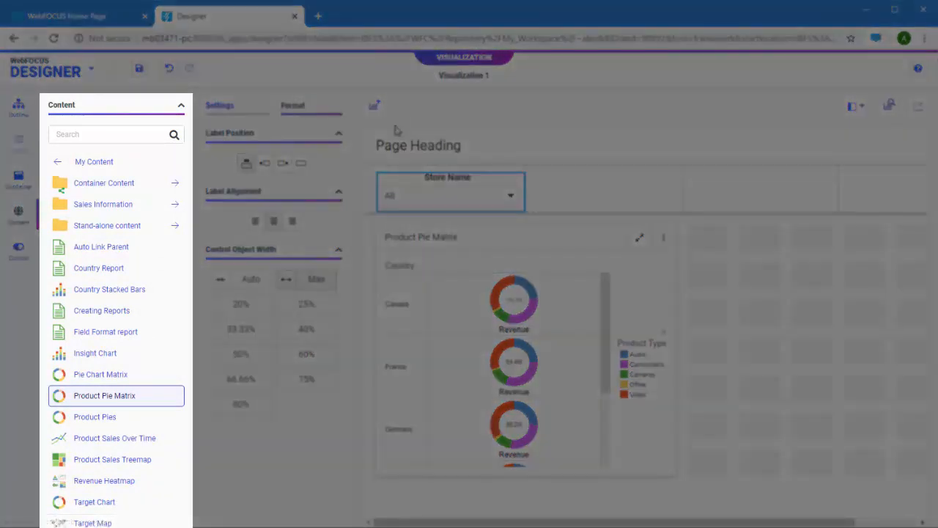
pyautogui.click(18, 179)
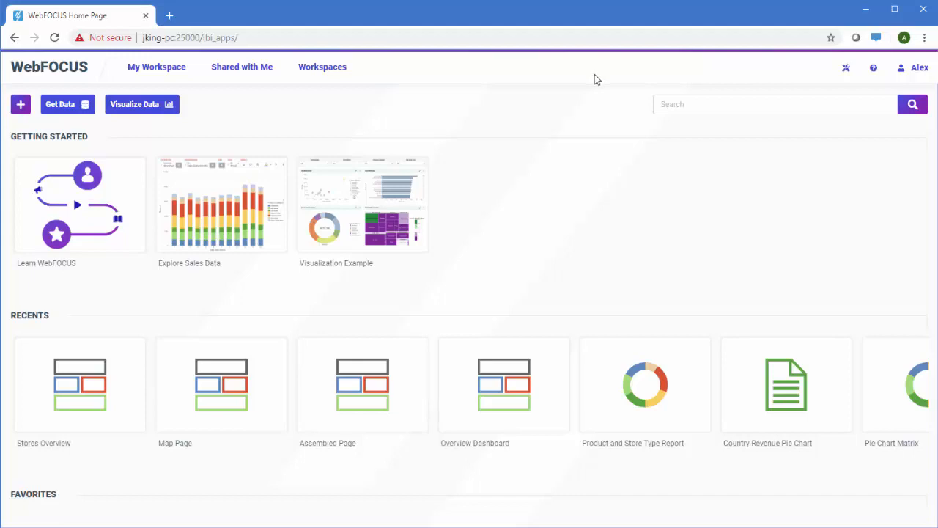
# Create a Sales Portal with alias 'sales' in My Content
pyautogui.click(322, 67)
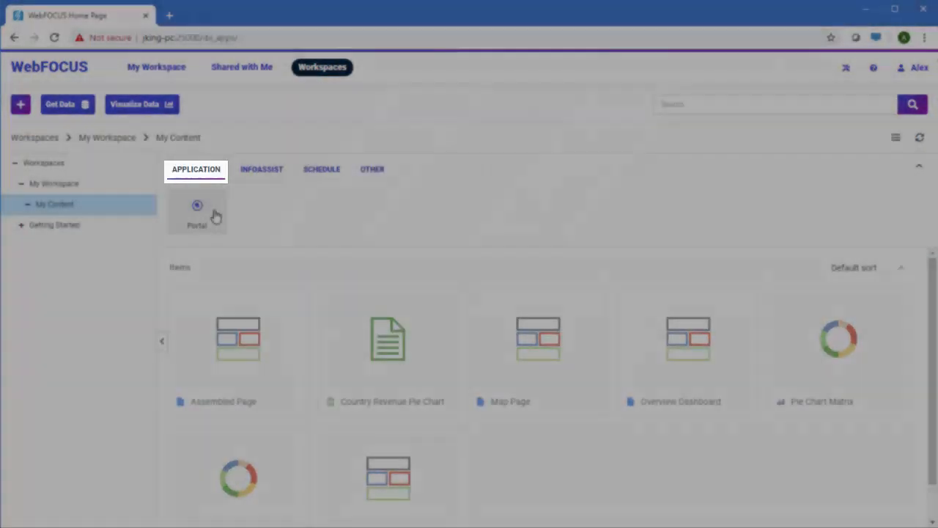
pyautogui.write('Sa')
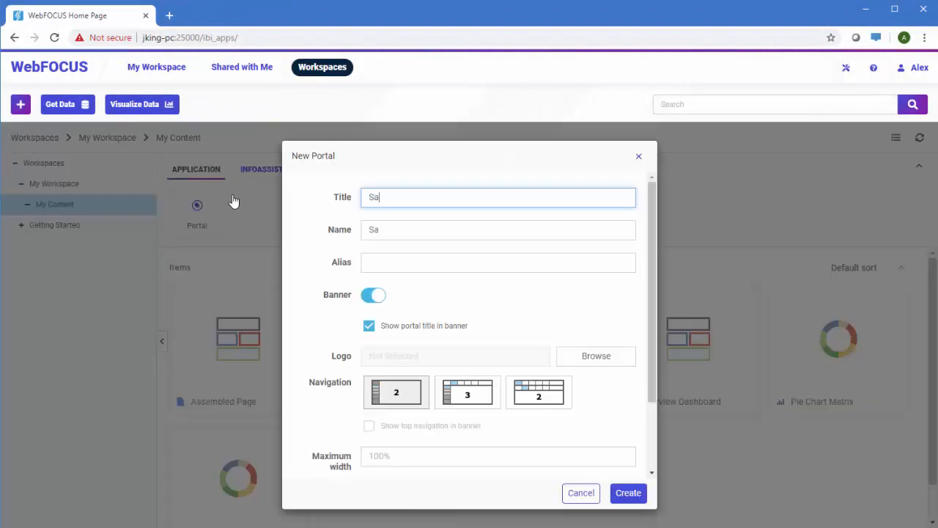
pyautogui.write('s')
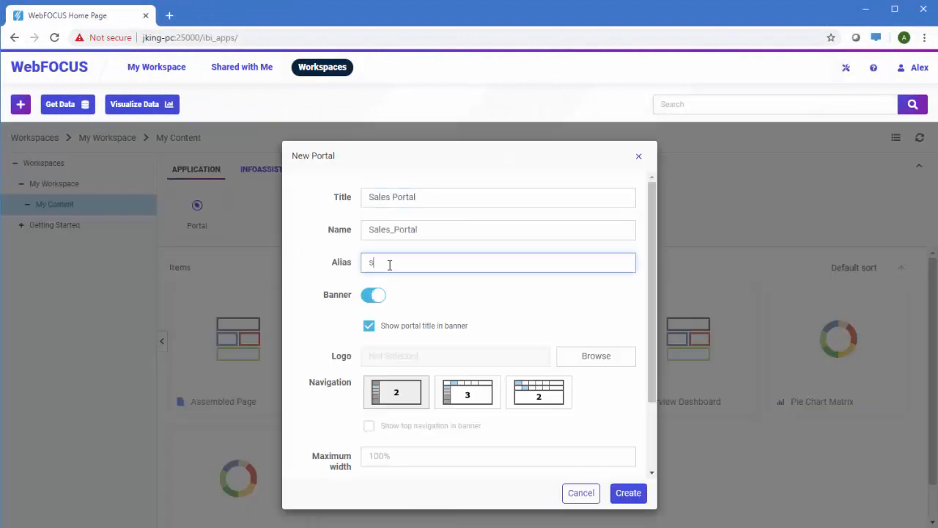
pyautogui.scroll(-3)
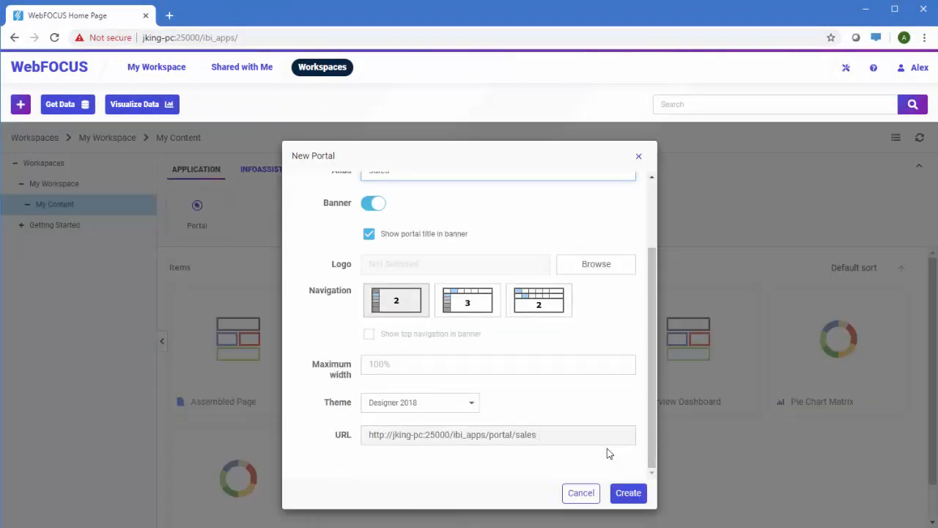
pyautogui.click(628, 493)
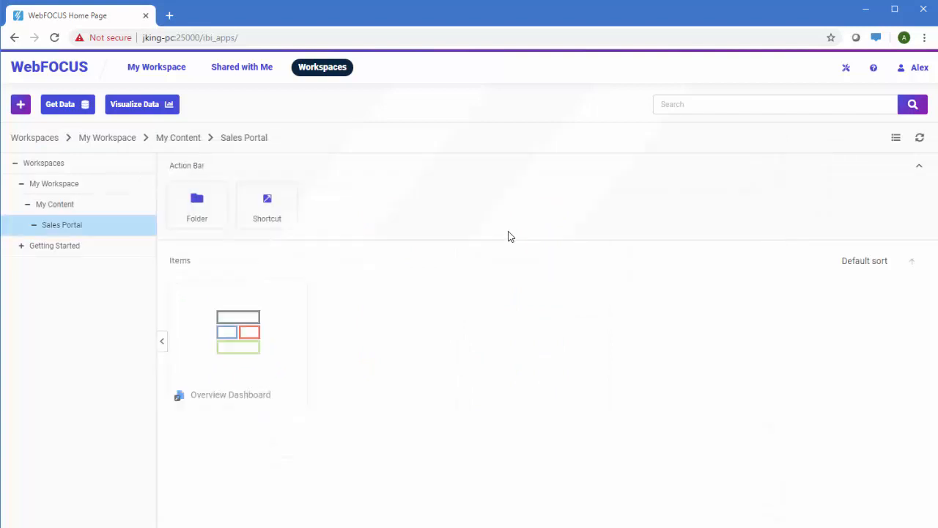
# Add a folder named More Pages to the Sales Portal
pyautogui.click(196, 204)
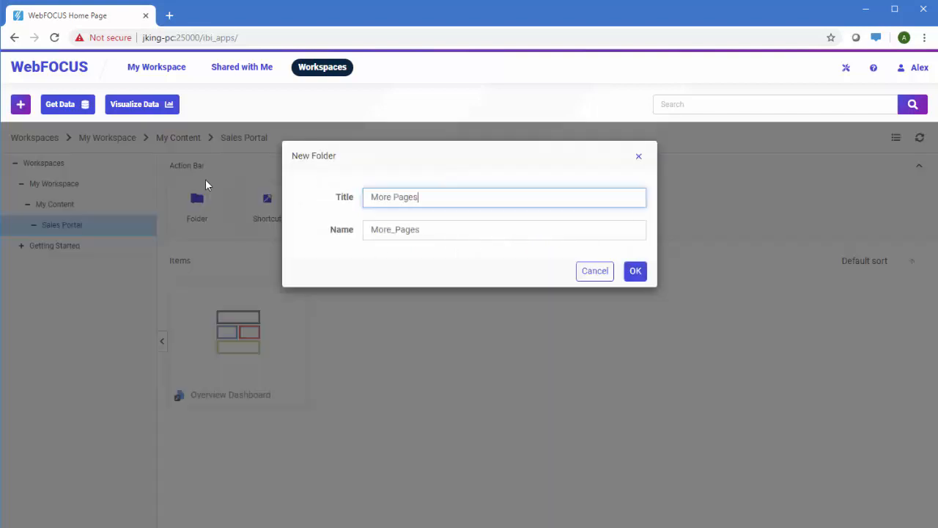
pyautogui.click(635, 270)
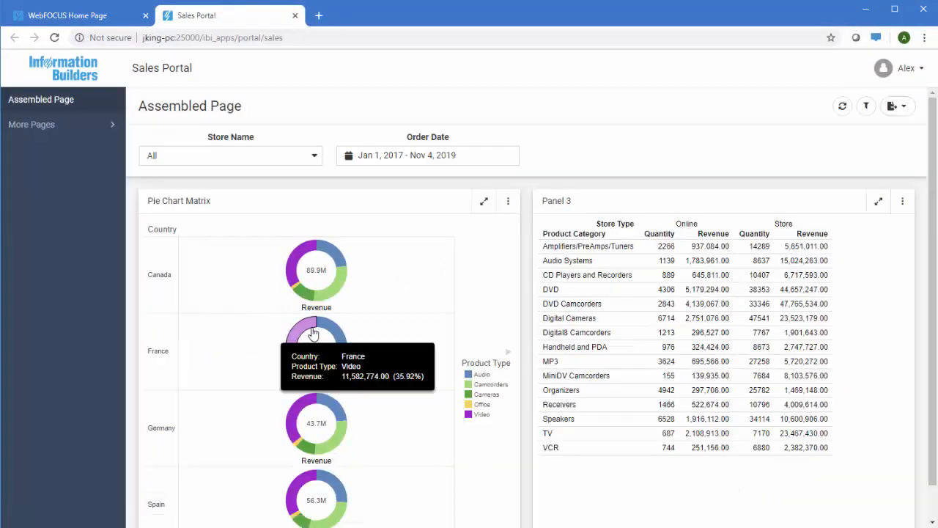
# Expand More Pages in the running portal and show the Map Page's Geographic Analysis map
pyautogui.click(32, 123)
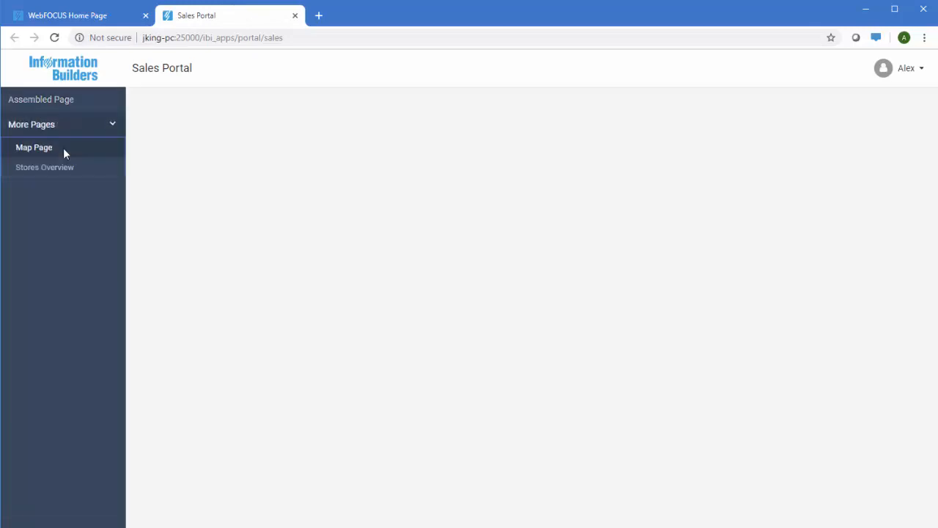
pyautogui.click(35, 147)
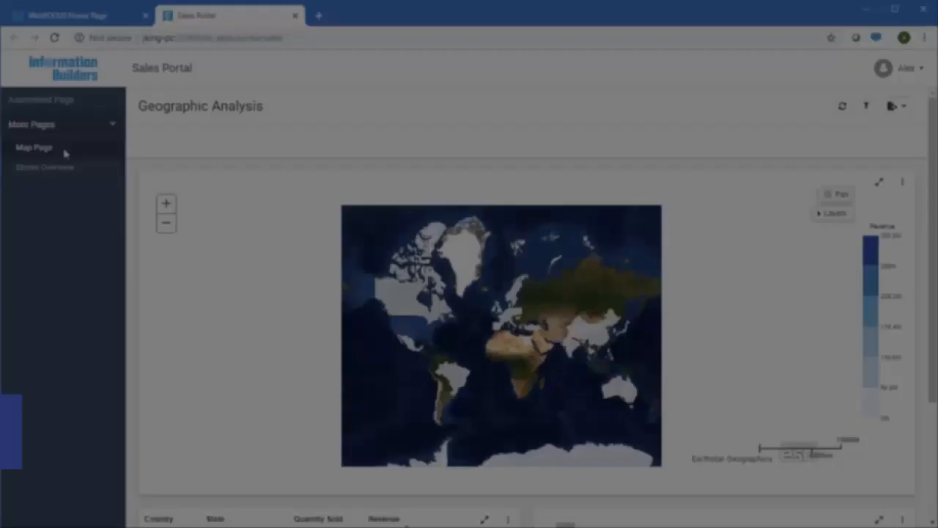